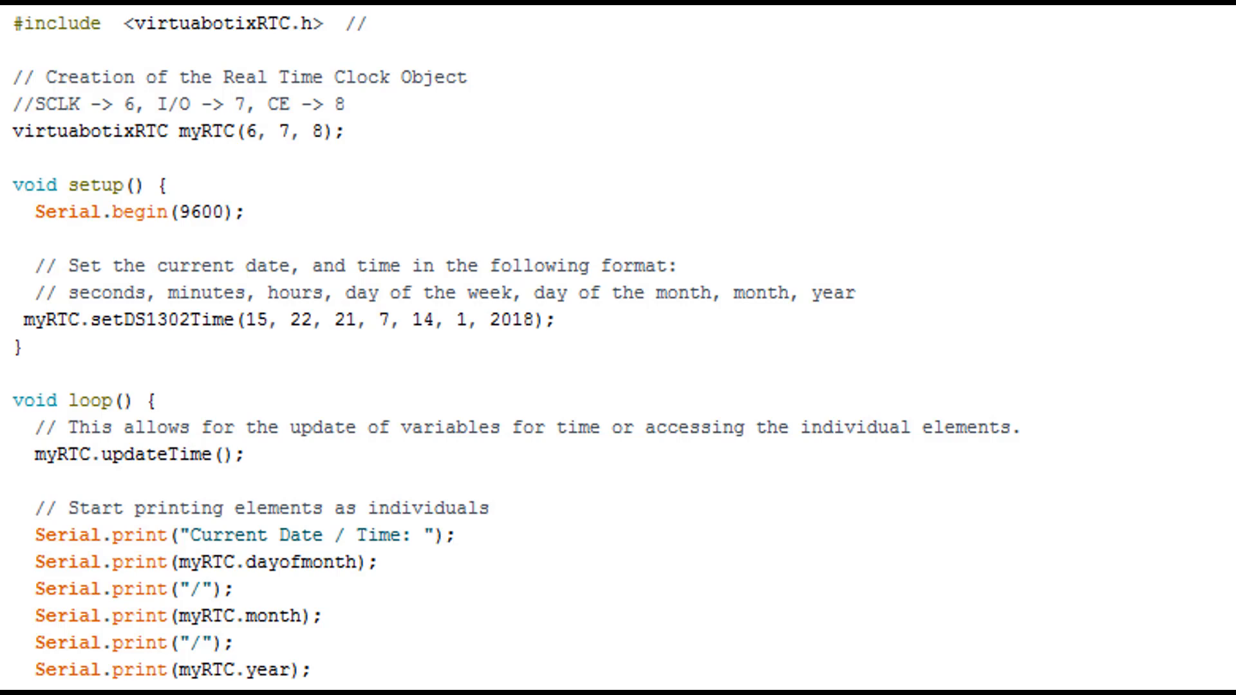
{"action": "mouse_move", "coordinate": [536, 398]}
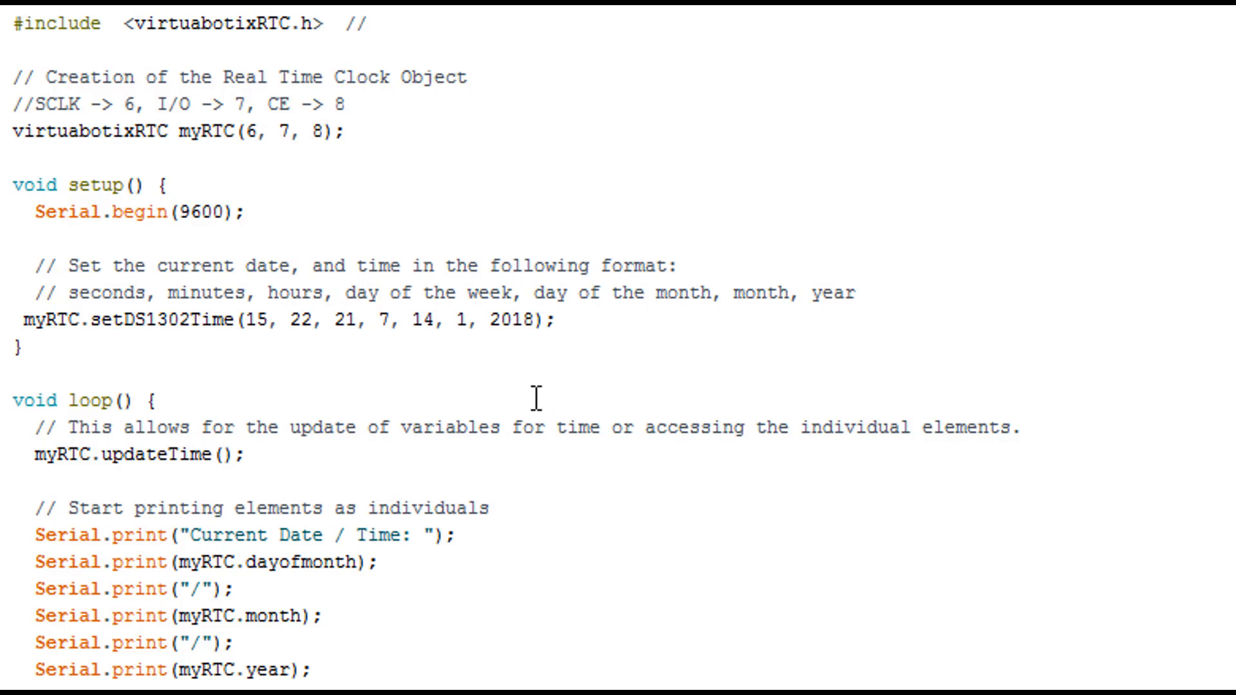
{"action": "mouse_move", "coordinate": [120, 74]}
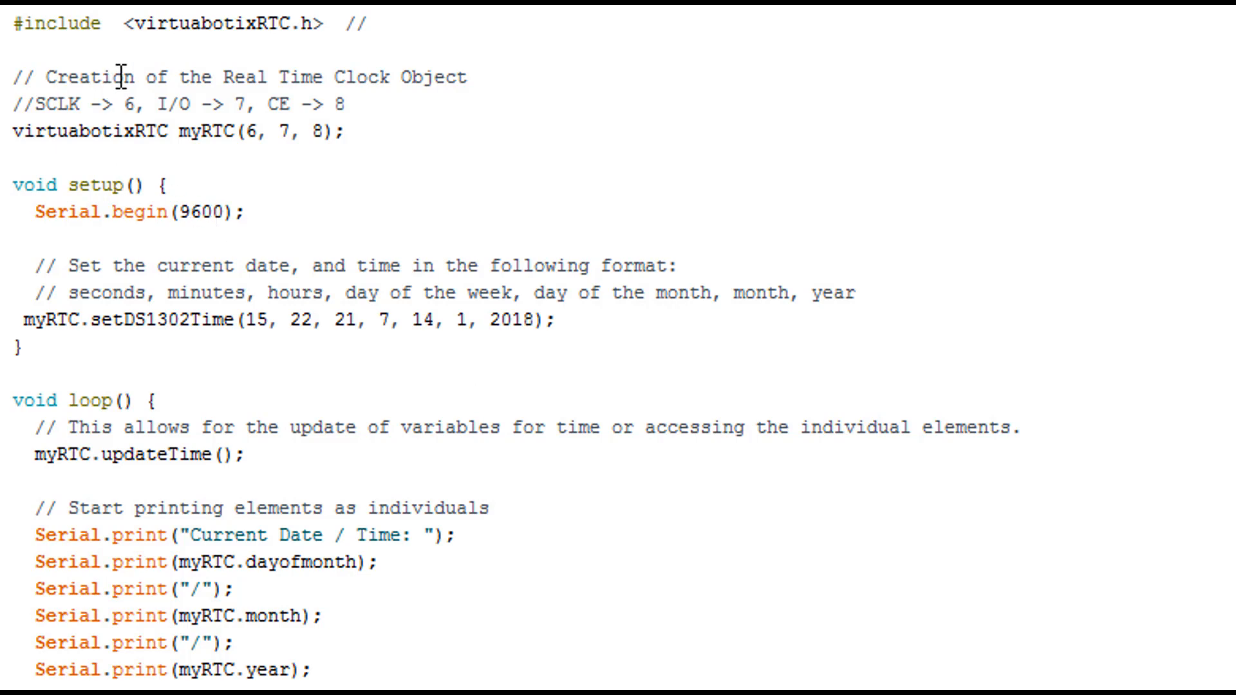
{"action": "mouse_move", "coordinate": [145, 59]}
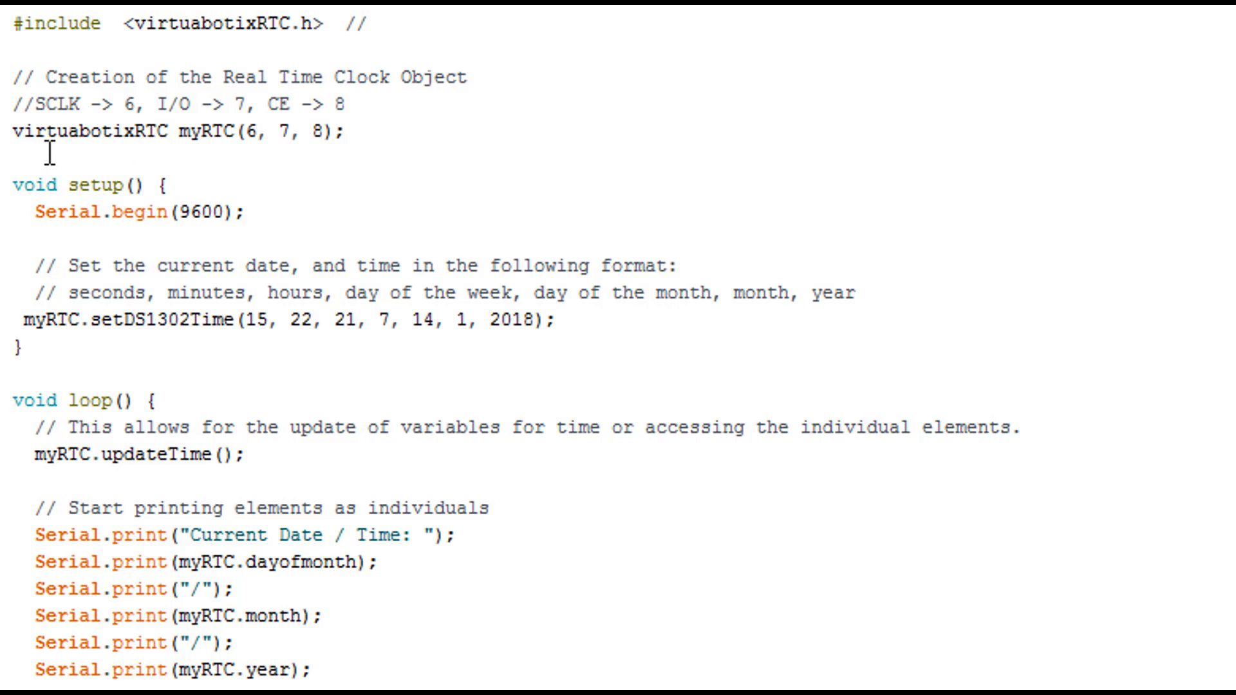
{"action": "mouse_move", "coordinate": [158, 160]}
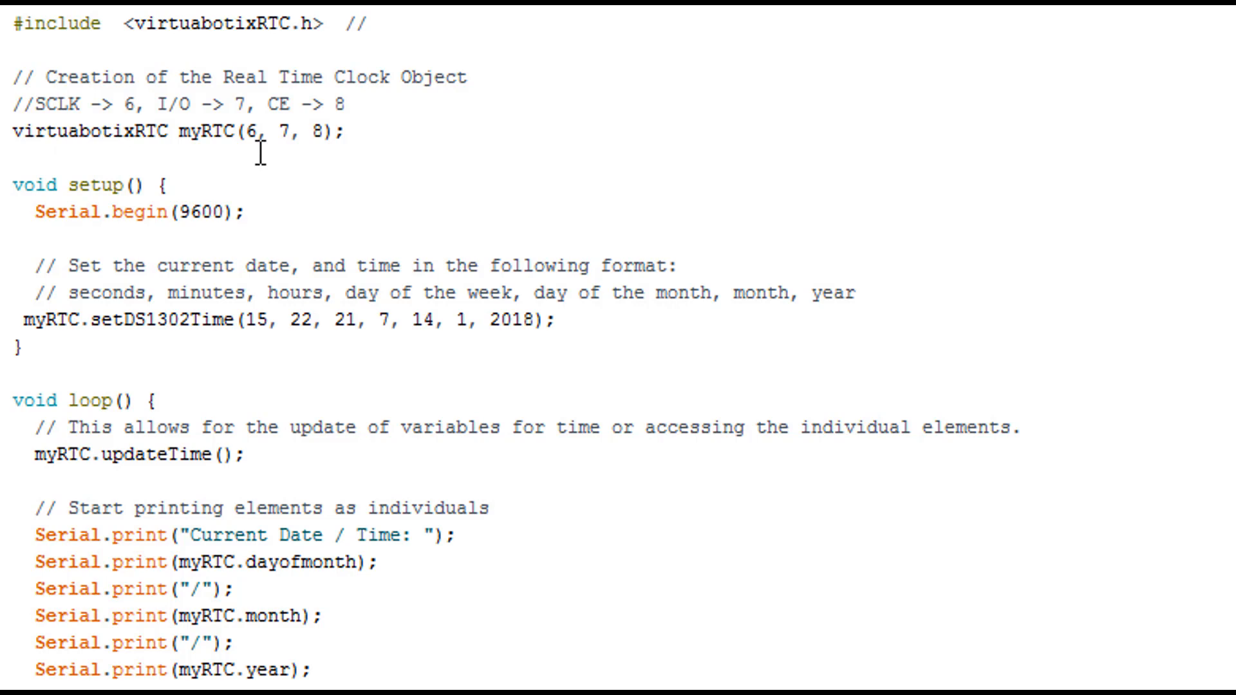
{"action": "mouse_move", "coordinate": [284, 141]}
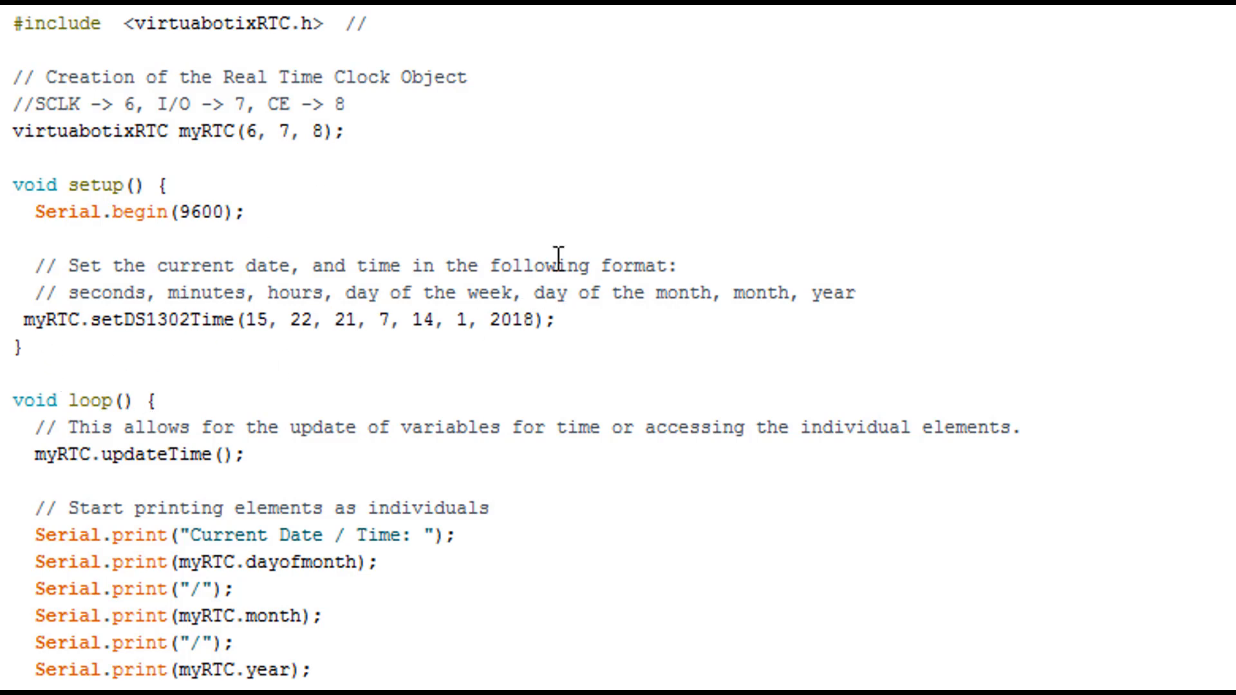
{"action": "mouse_move", "coordinate": [593, 305]}
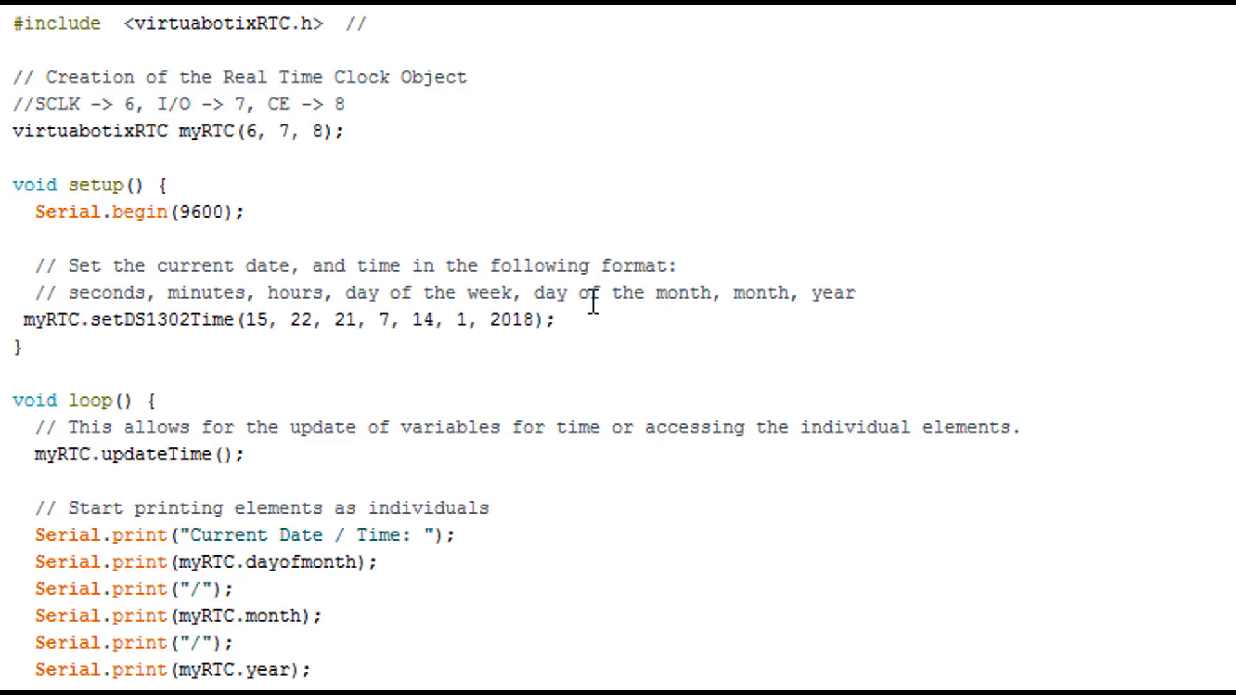
{"action": "left_click", "coordinate": [20, 320]}
{"action": "type", "text": "// "}
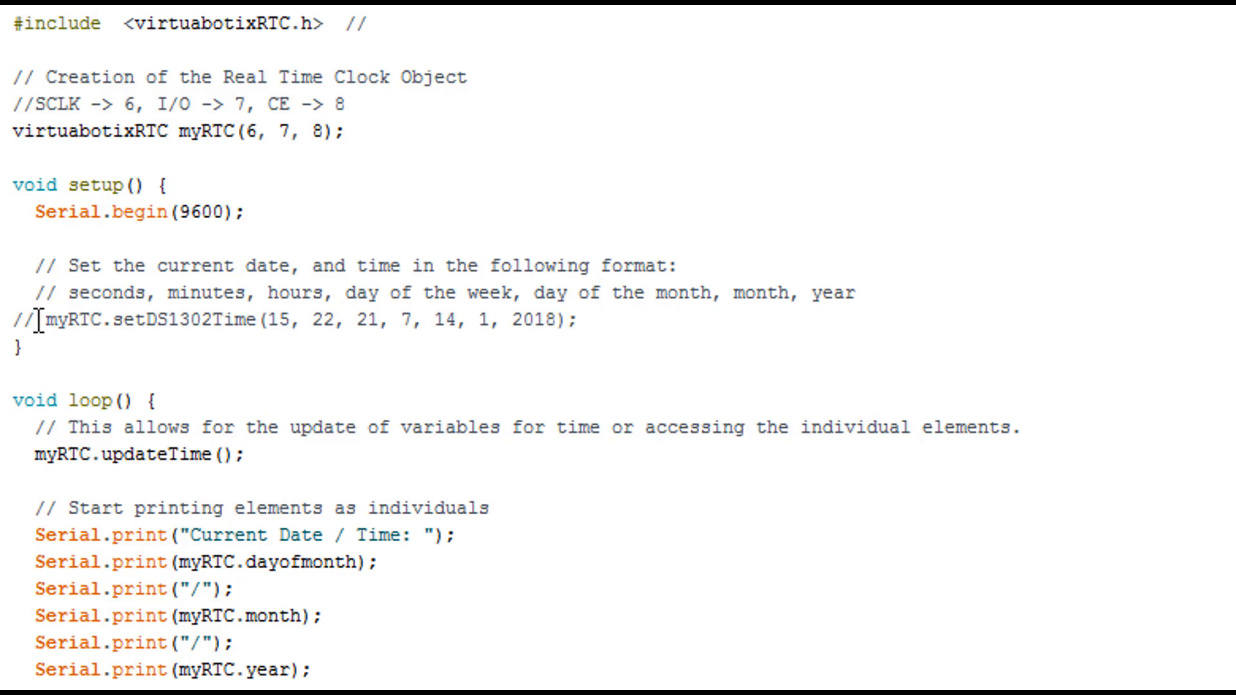
{"action": "double_click", "coordinate": [24, 320]}
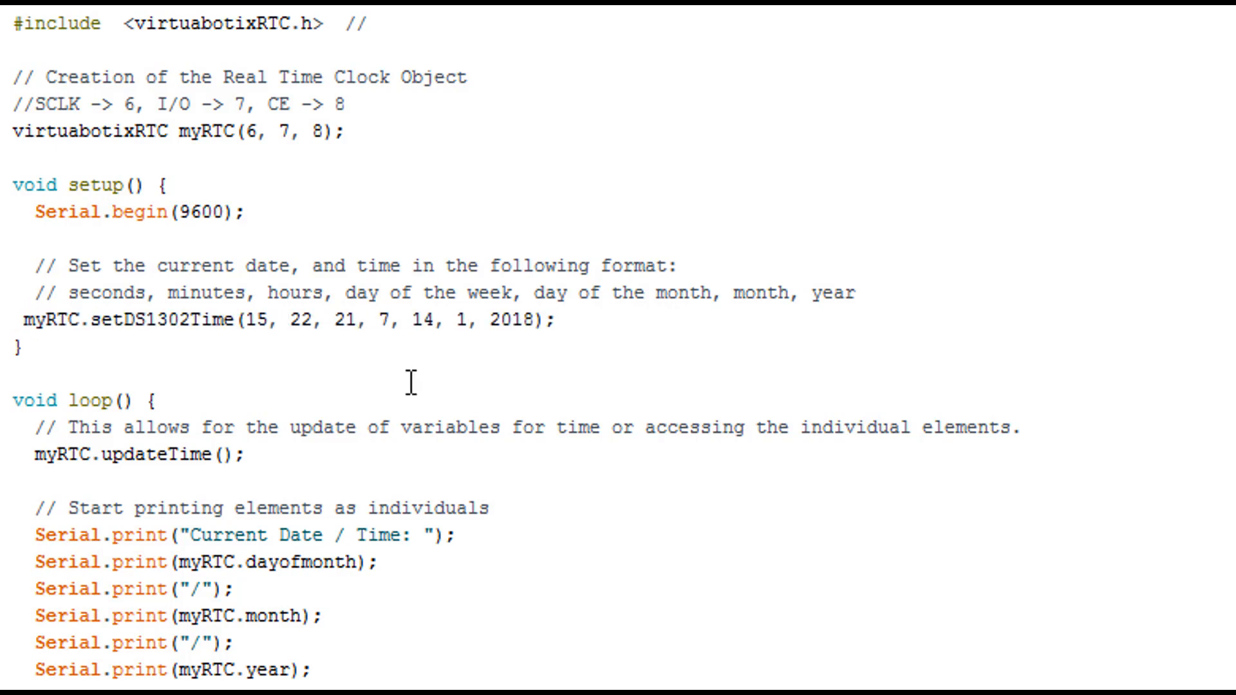
{"action": "mouse_move", "coordinate": [303, 350]}
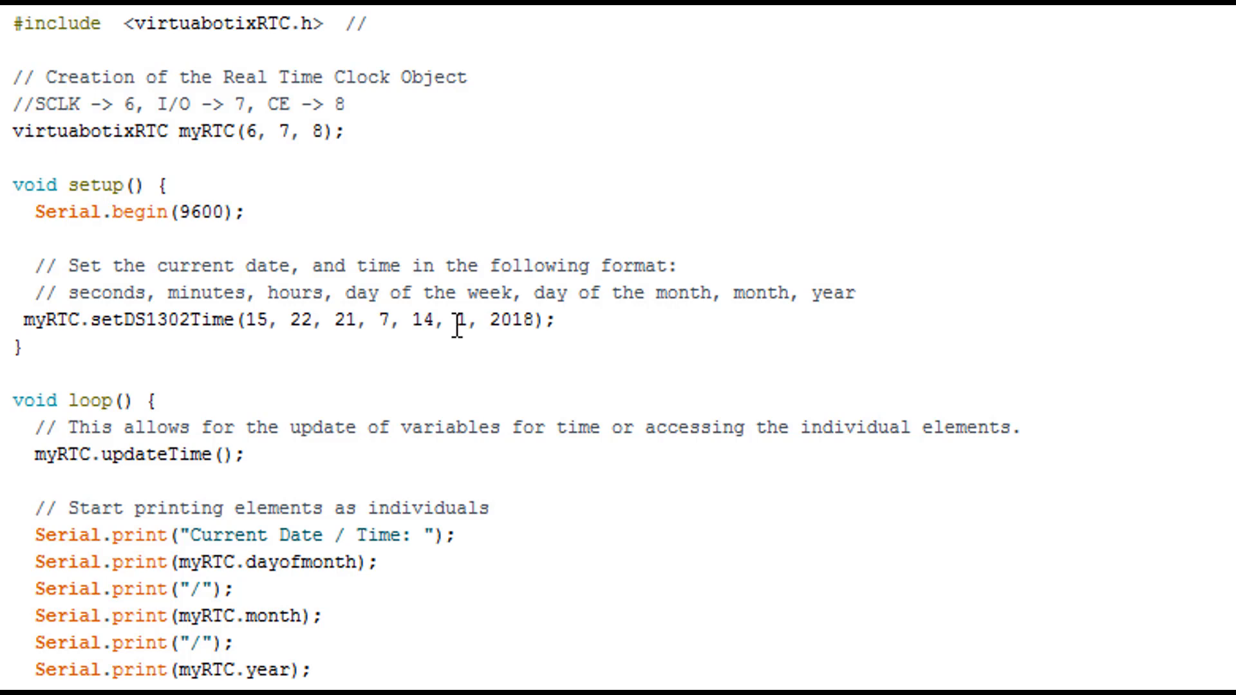
{"action": "mouse_move", "coordinate": [482, 355]}
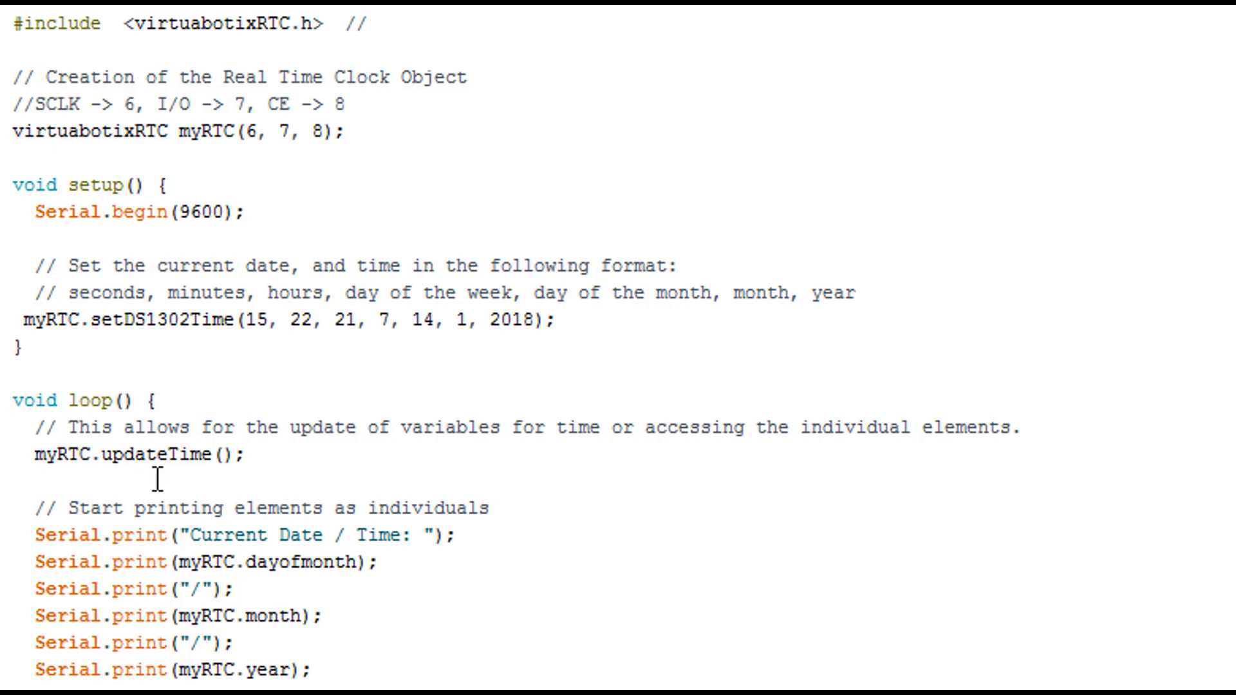
{"action": "mouse_move", "coordinate": [158, 605]}
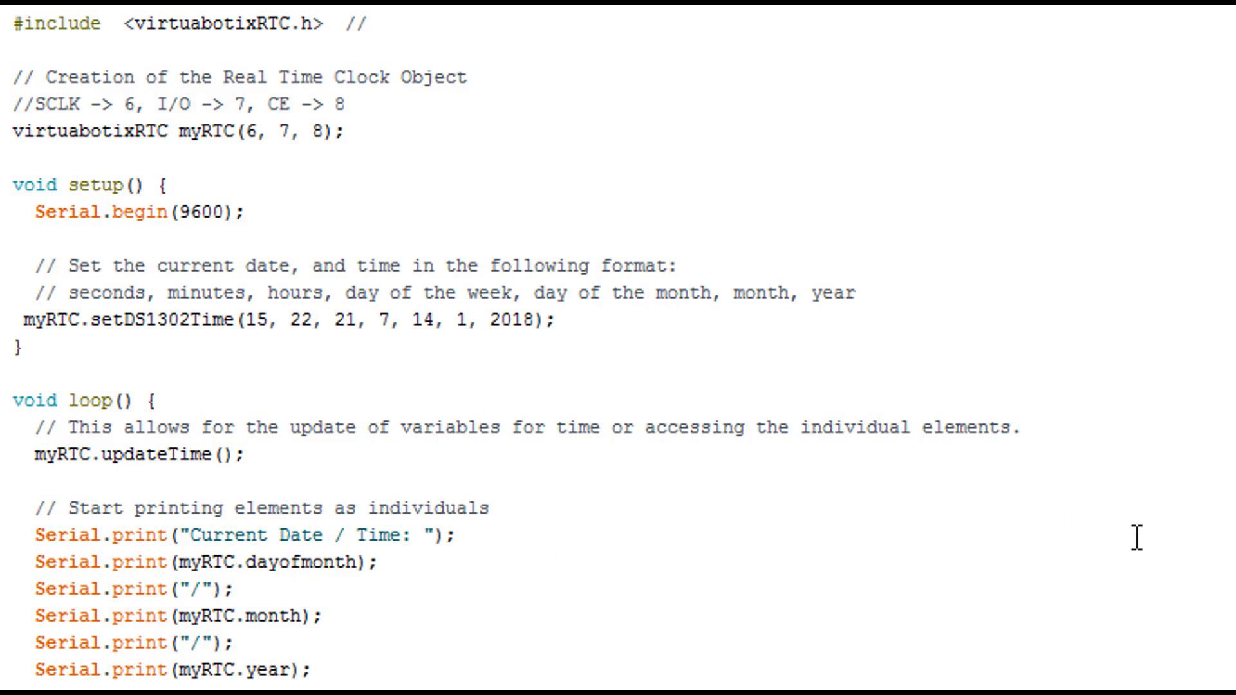
{"action": "scroll", "scroll_direction": "down", "scroll_amount": 3}
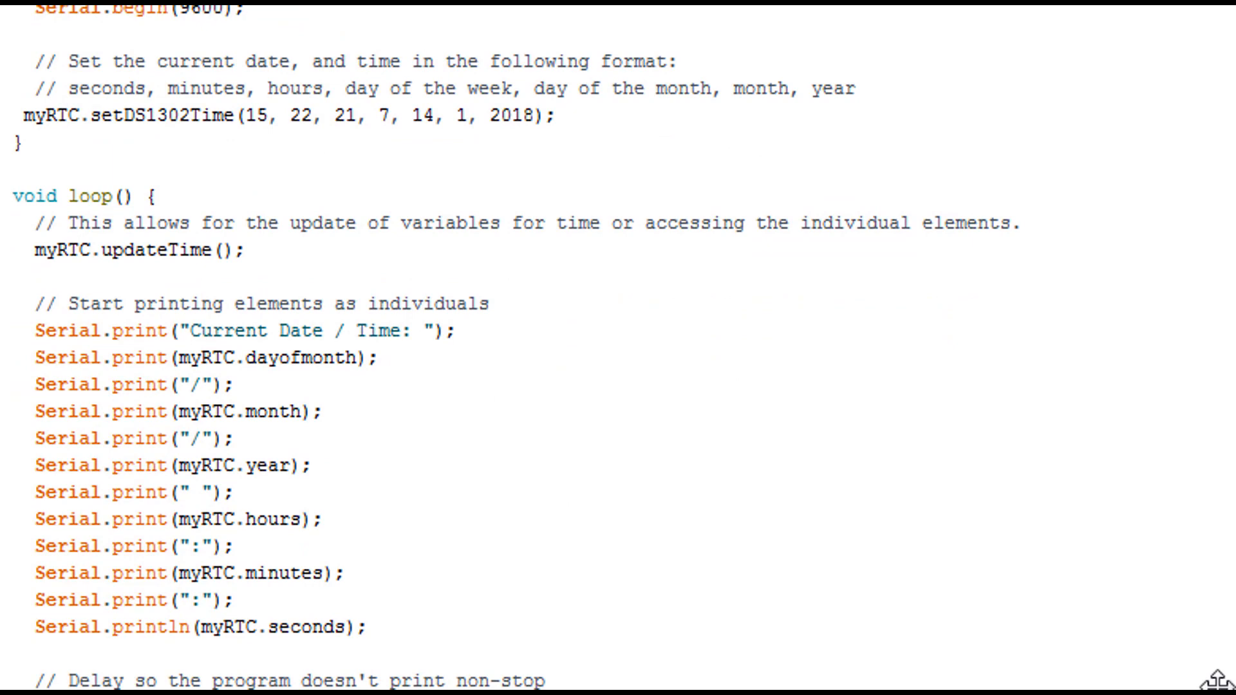
{"action": "scroll", "scroll_direction": "down", "scroll_amount": 3}
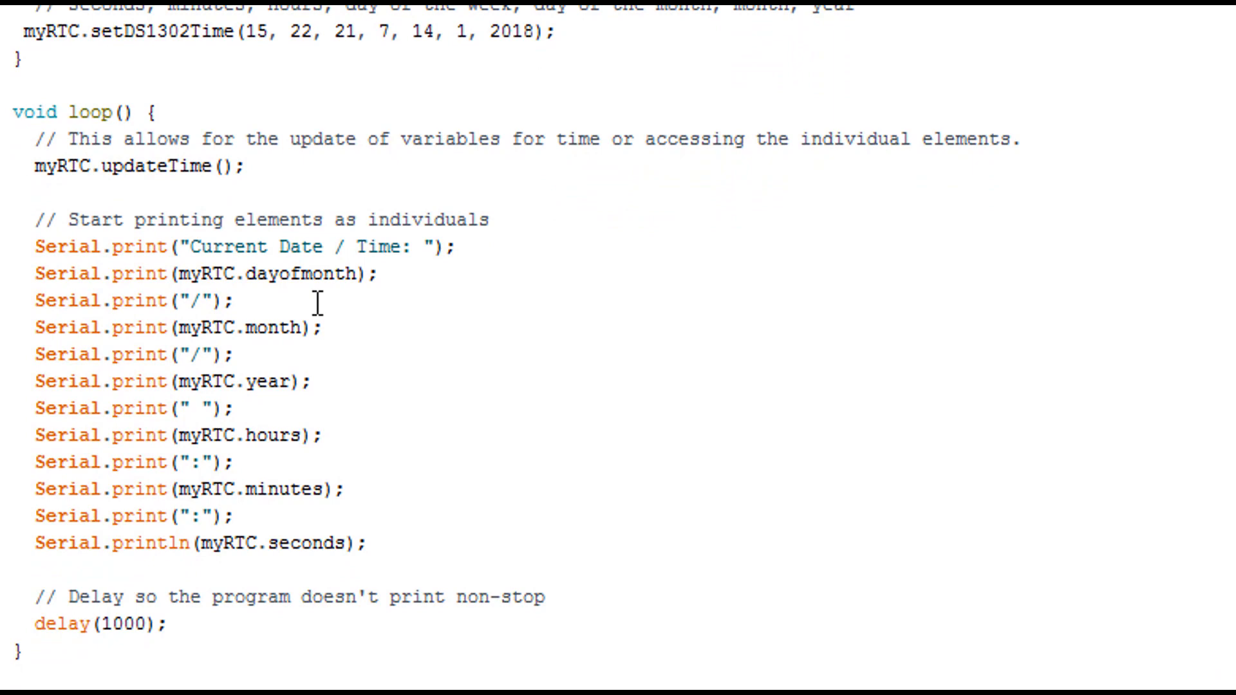
{"action": "mouse_move", "coordinate": [327, 323]}
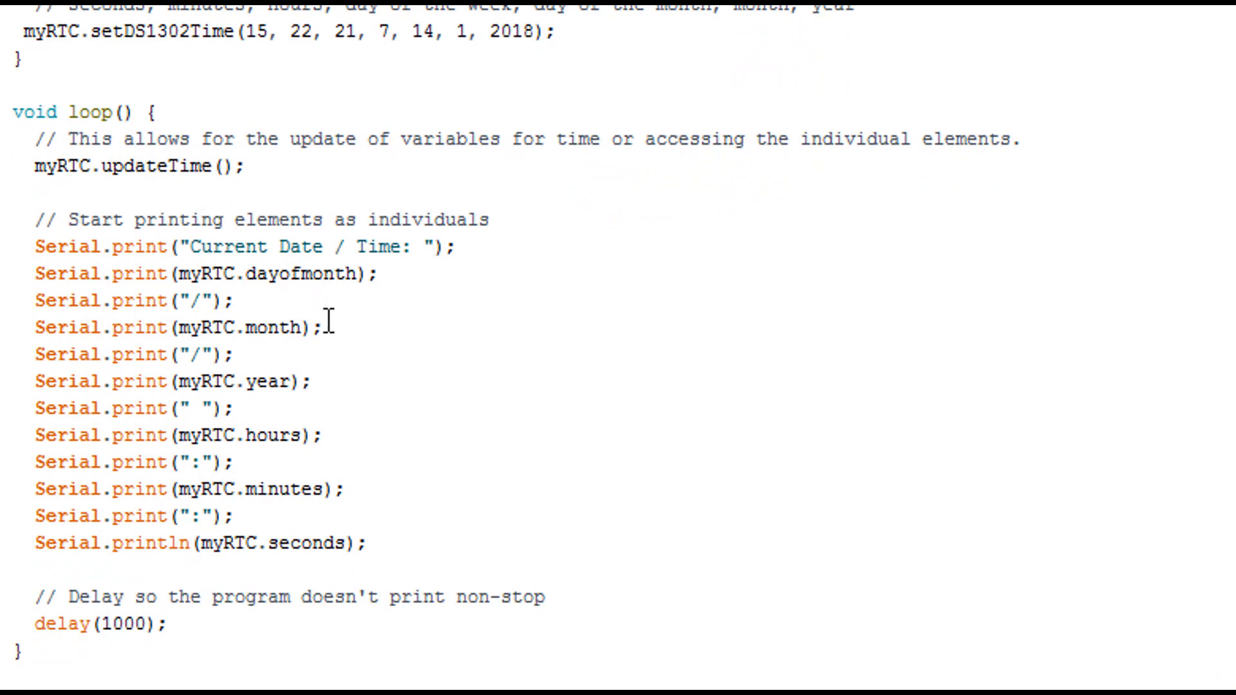